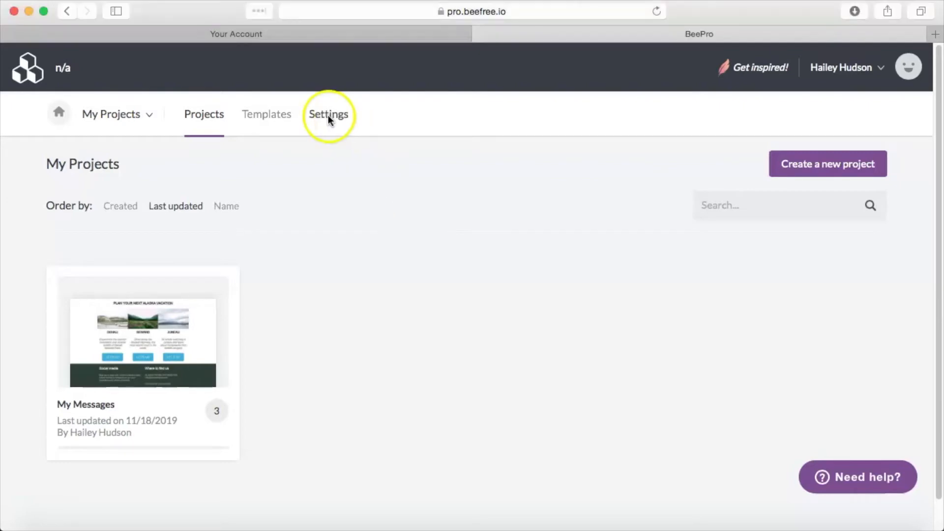
Step: Start connecting Constant Contact from the Connectors tab of account settings
click(328, 114)
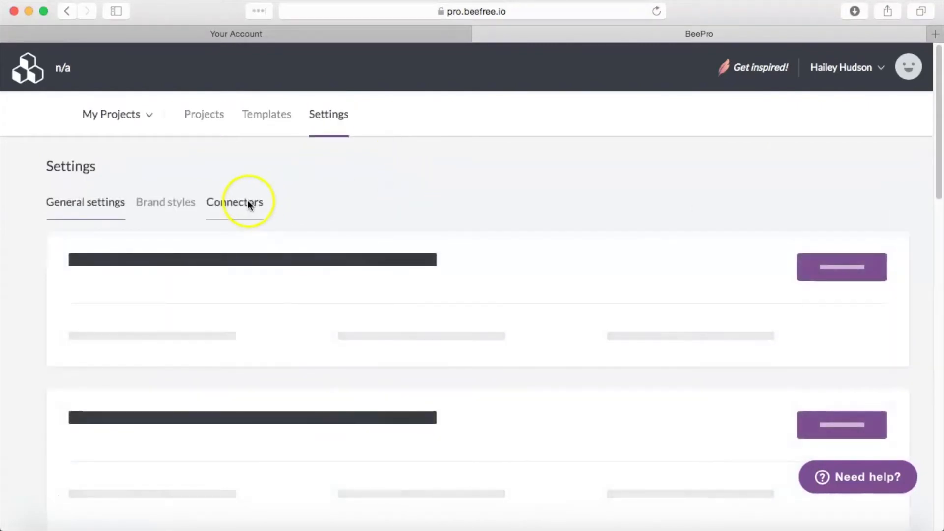
click(234, 202)
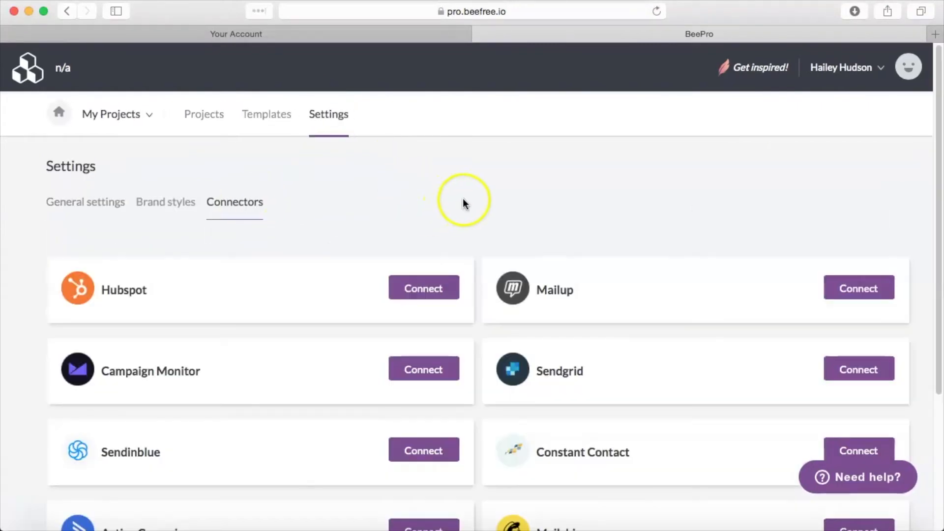
scroll(down, 3)
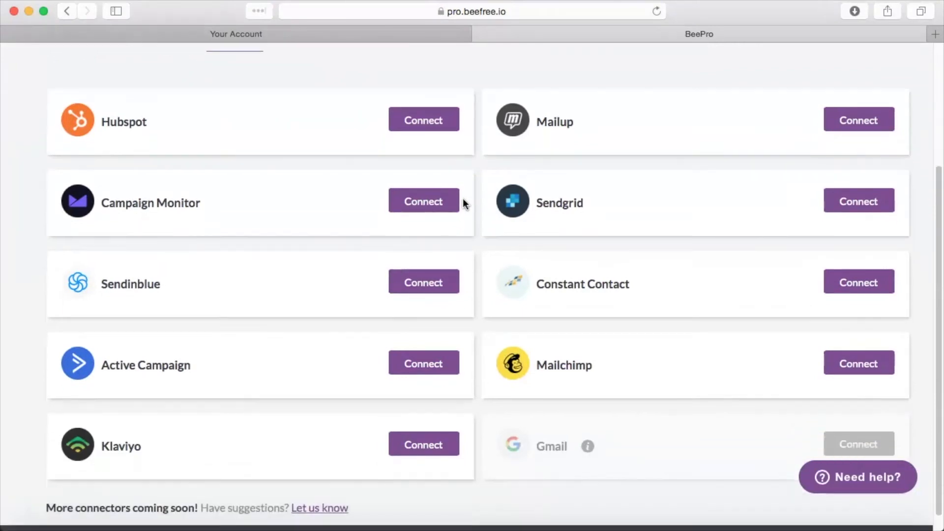
click(858, 282)
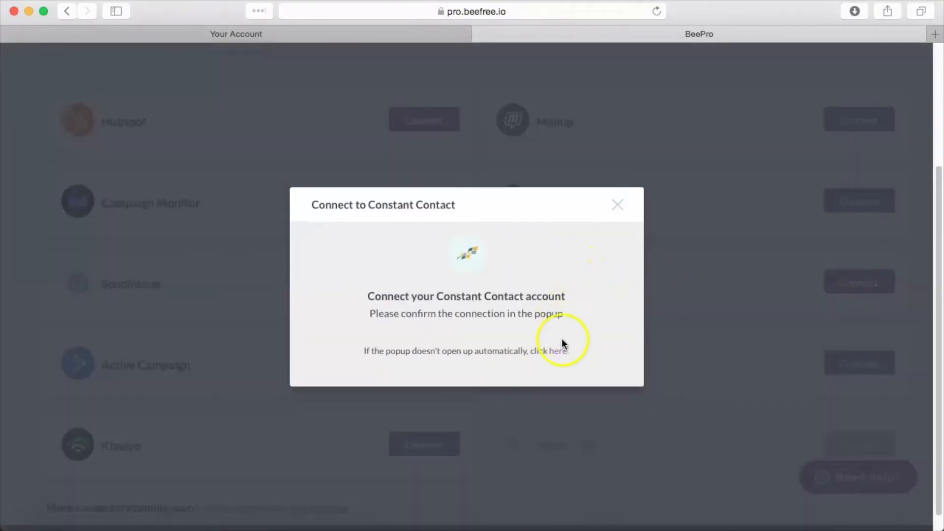
Step: Confirm the Constant Contact connection via the popup link, then return to the projects list
click(557, 351)
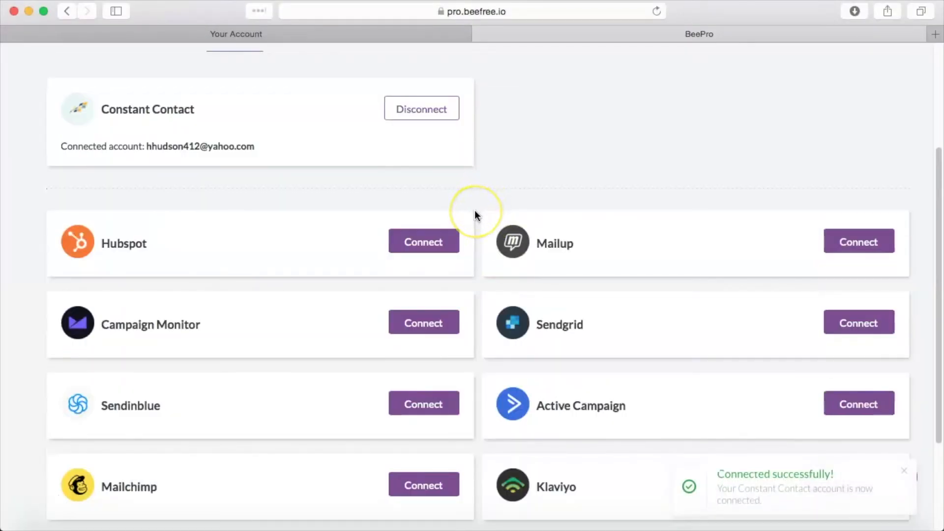
scroll(up, 3)
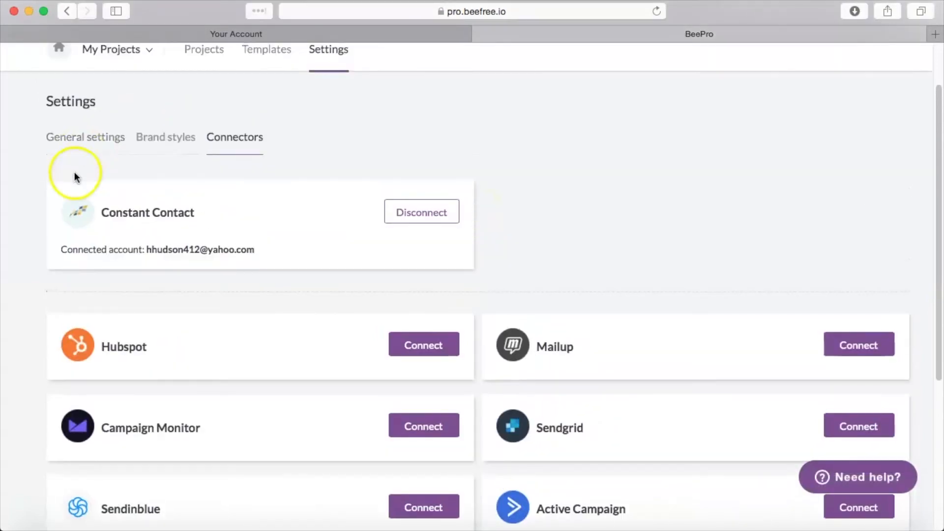
mouse_move(171, 191)
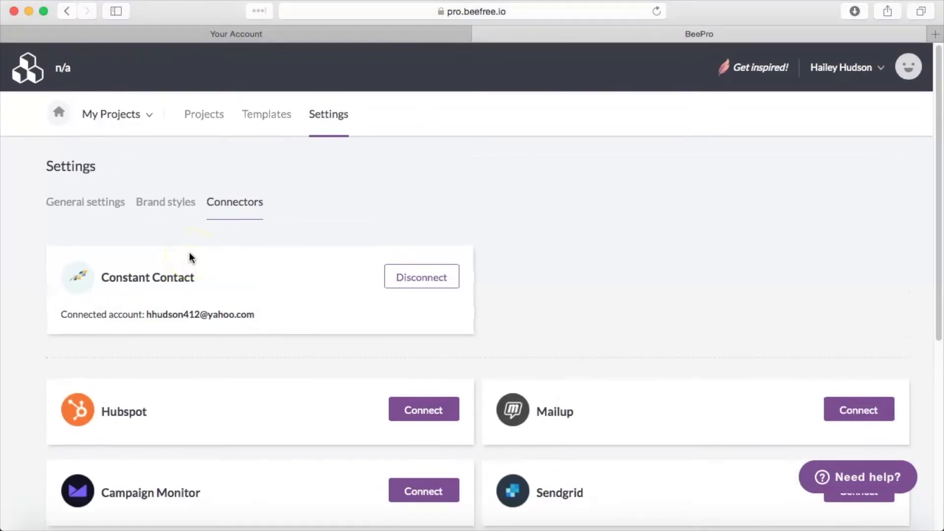
mouse_move(202, 124)
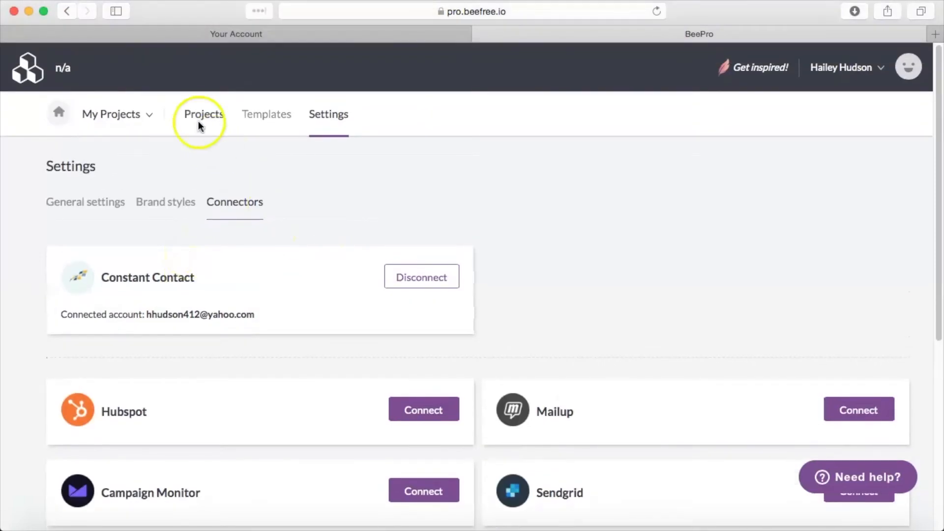
click(204, 113)
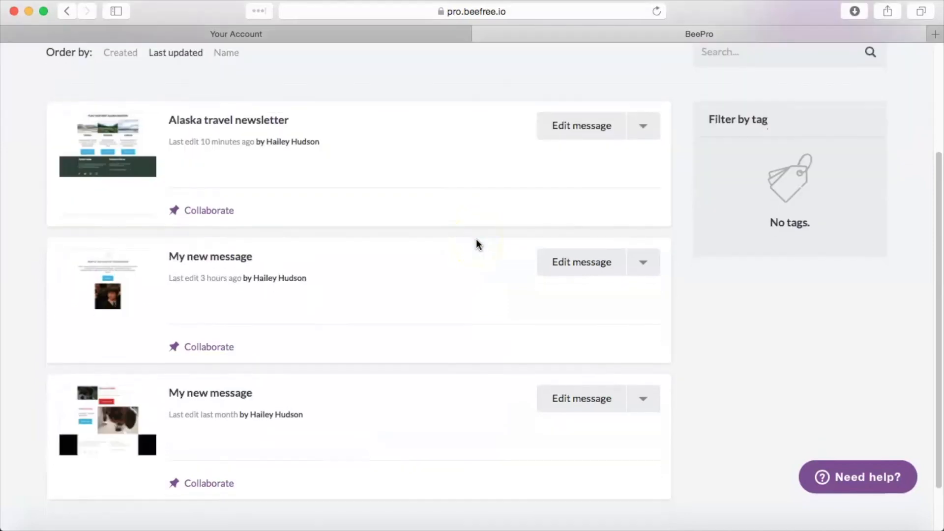
Step: Open 'My new message' from My Messages in the editor
click(581, 263)
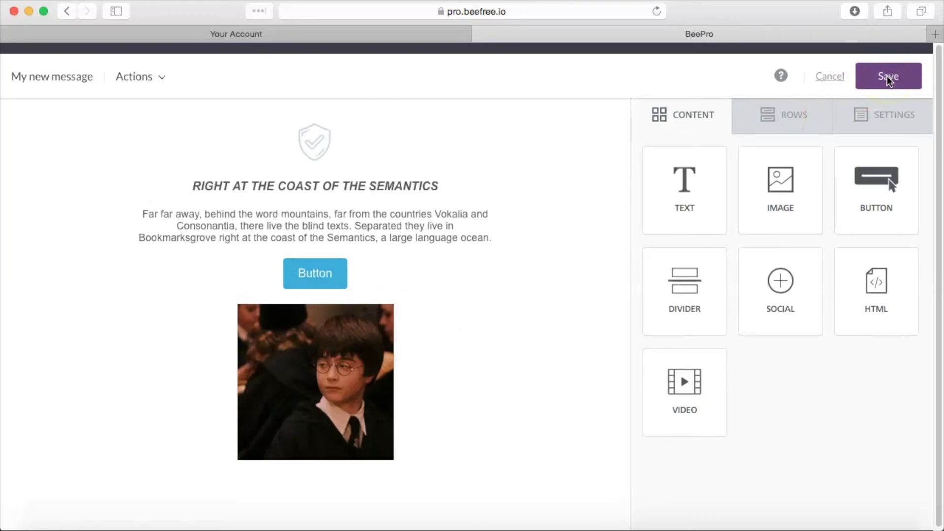
Step: Save 'My new message' and exit to its message details page
click(888, 76)
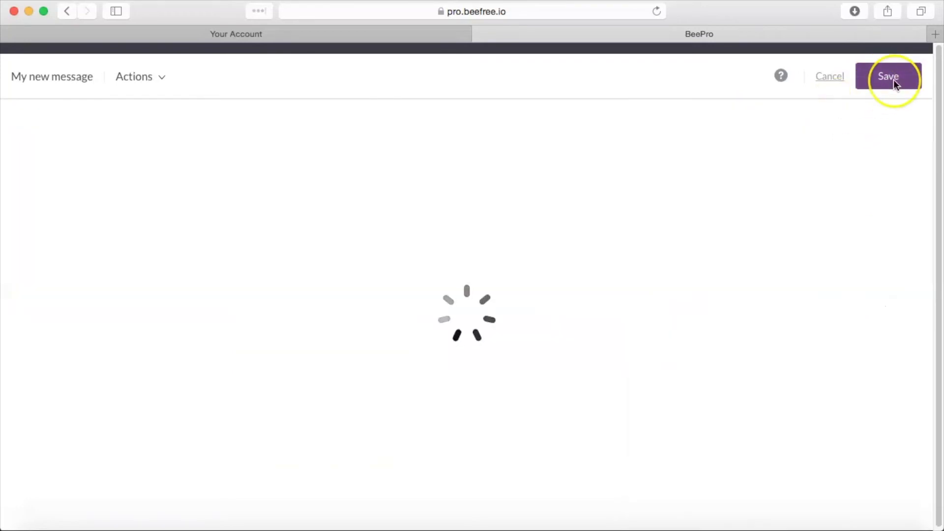
click(889, 77)
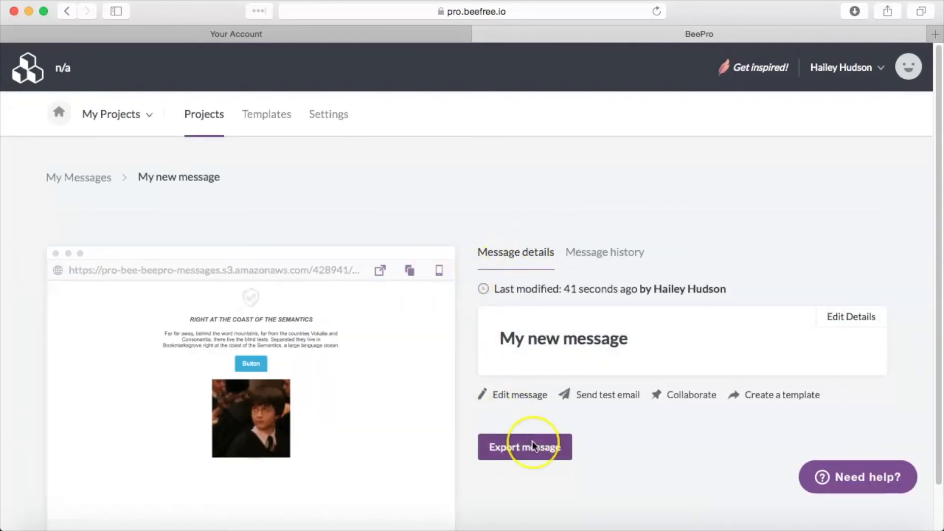
Step: Export the message to another application, choosing Constant Contact as the destination
click(524, 447)
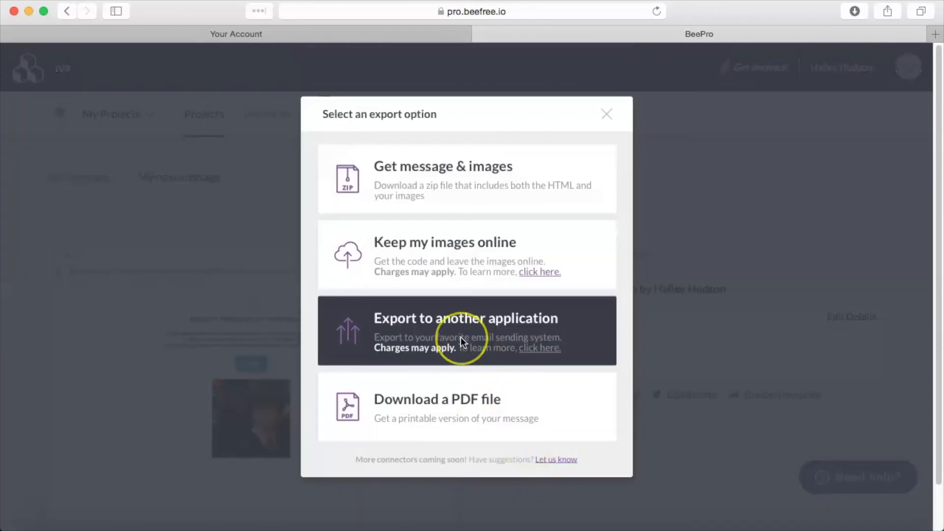
click(466, 331)
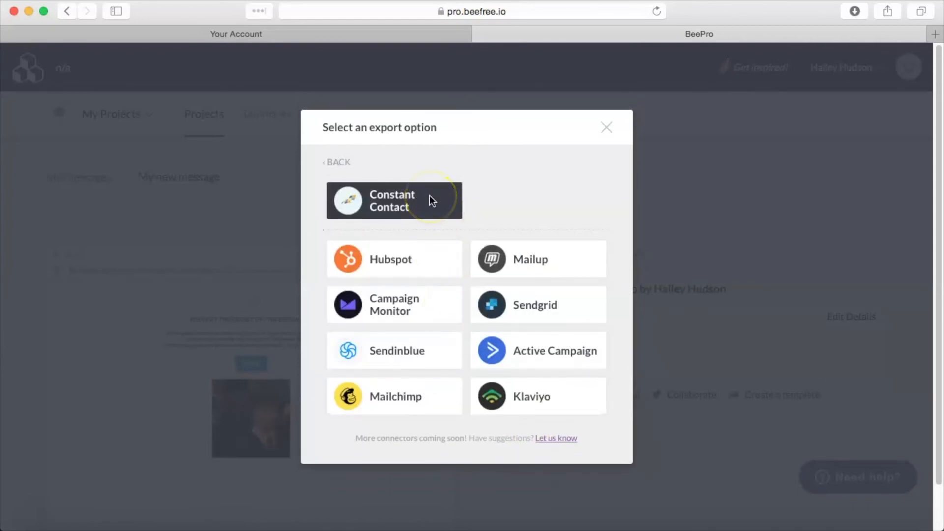
click(392, 200)
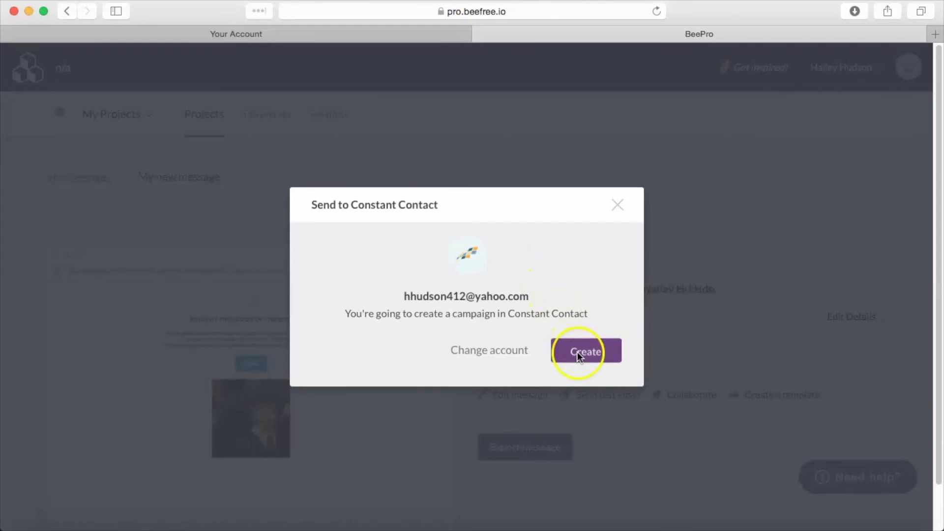
Step: Confirm Create in the Send to Constant Contact dialog to make the campaign
click(585, 351)
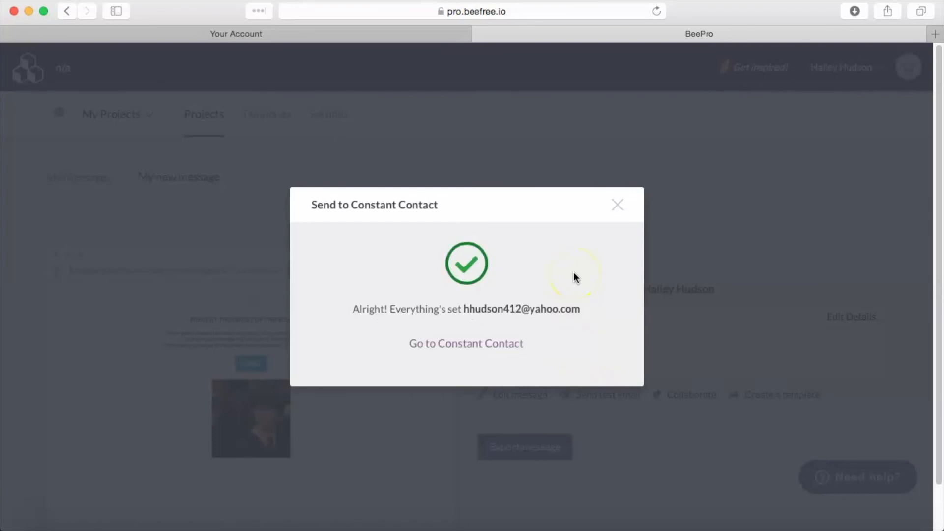
mouse_move(326, 279)
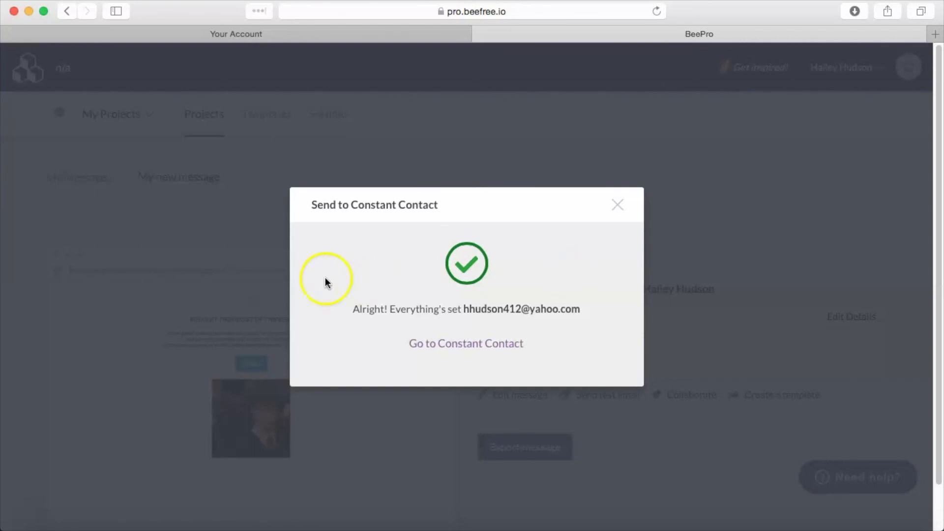